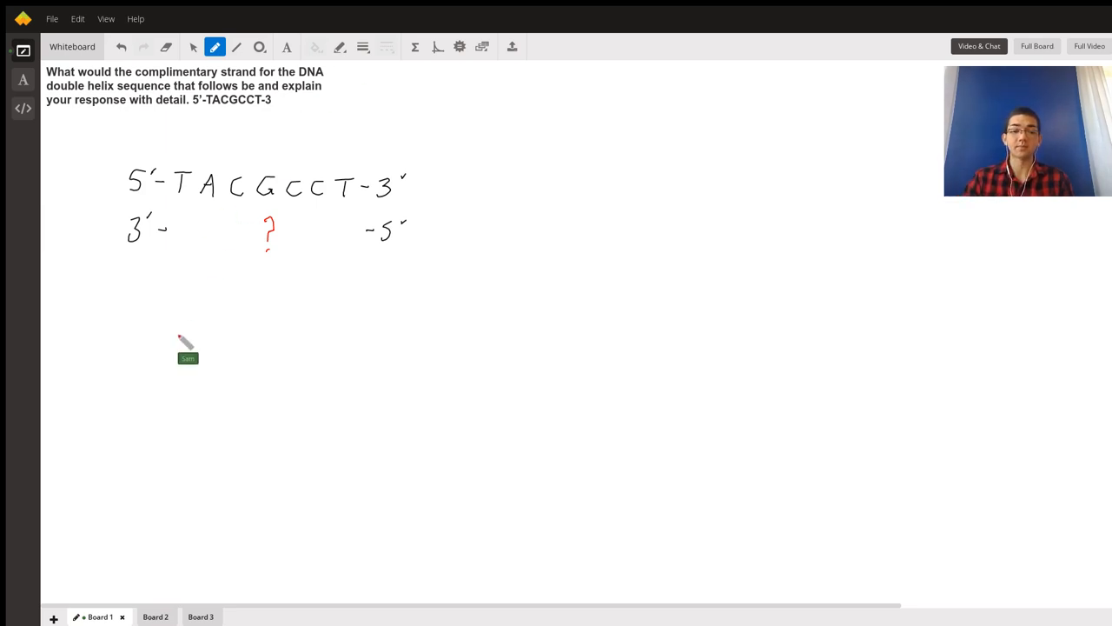
# Review the replication fork diagram board and the DNA sequence question board
pyautogui.click(157, 615)
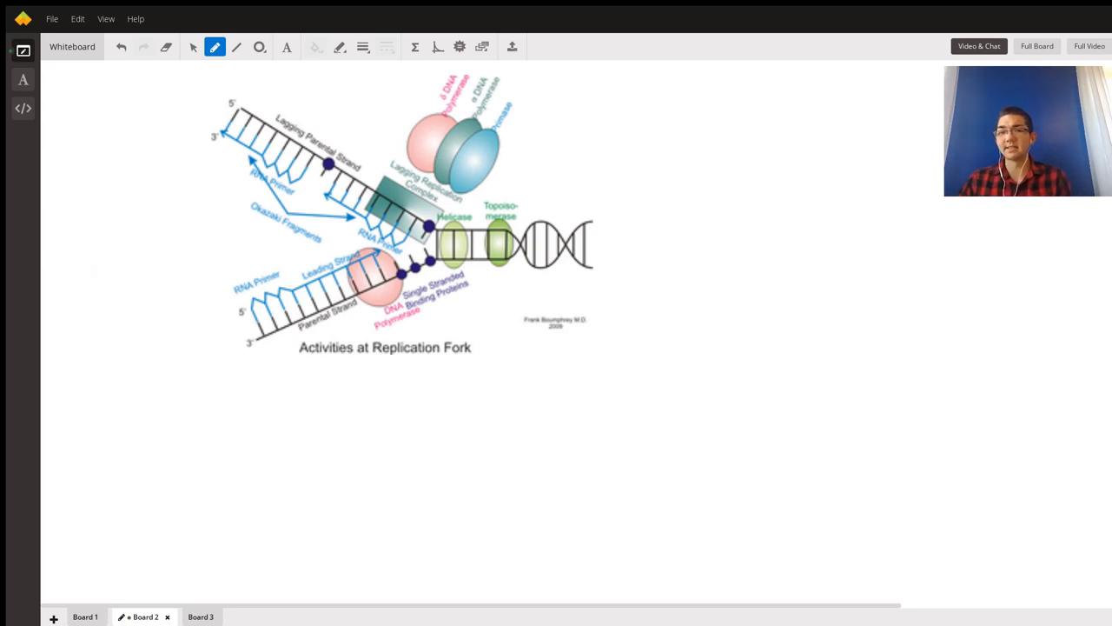
pyautogui.moveTo(460, 168)
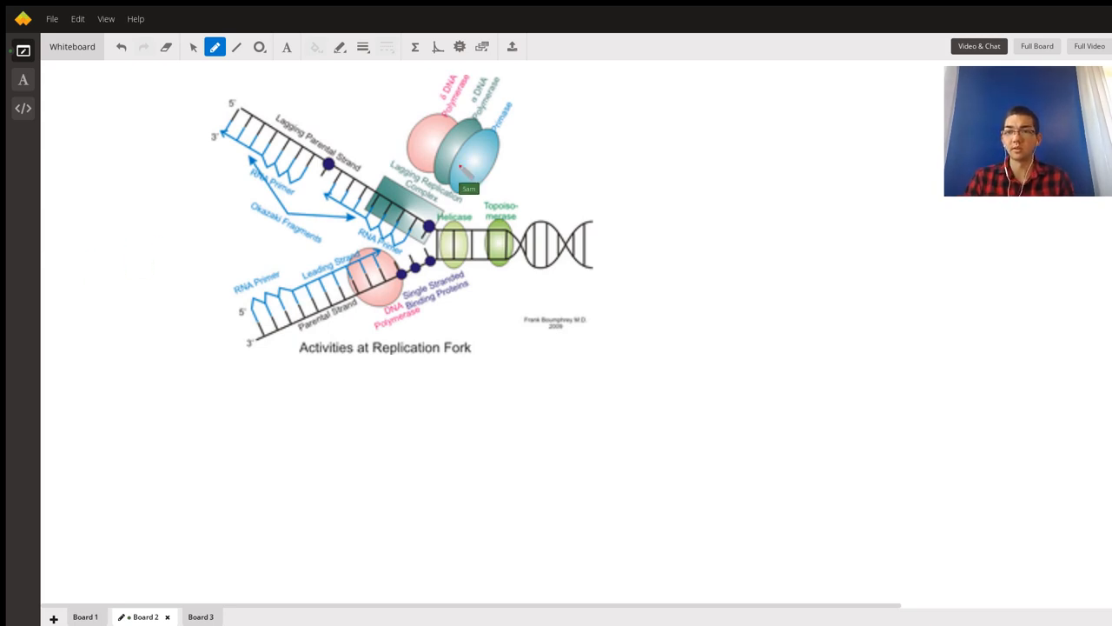
pyautogui.moveTo(704, 226)
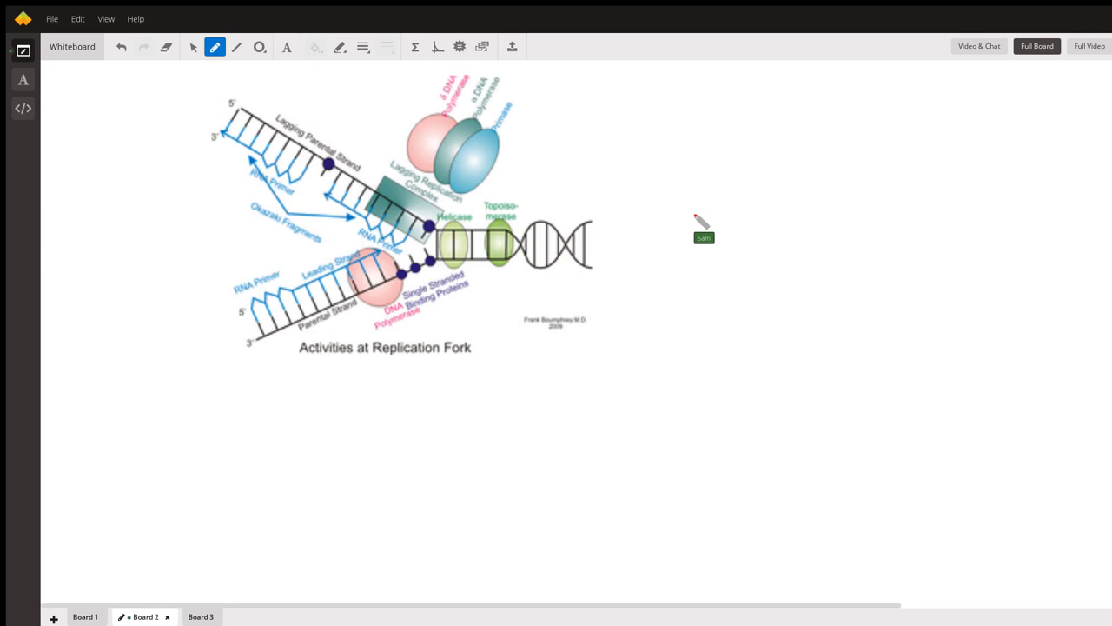
pyautogui.moveTo(584, 247)
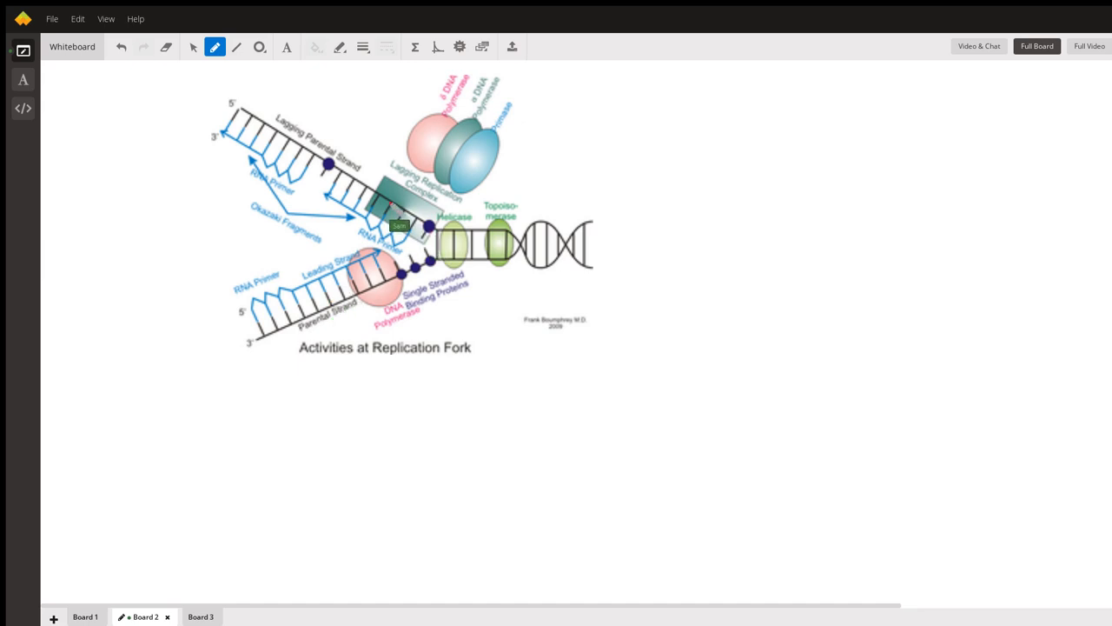
pyautogui.moveTo(368, 304)
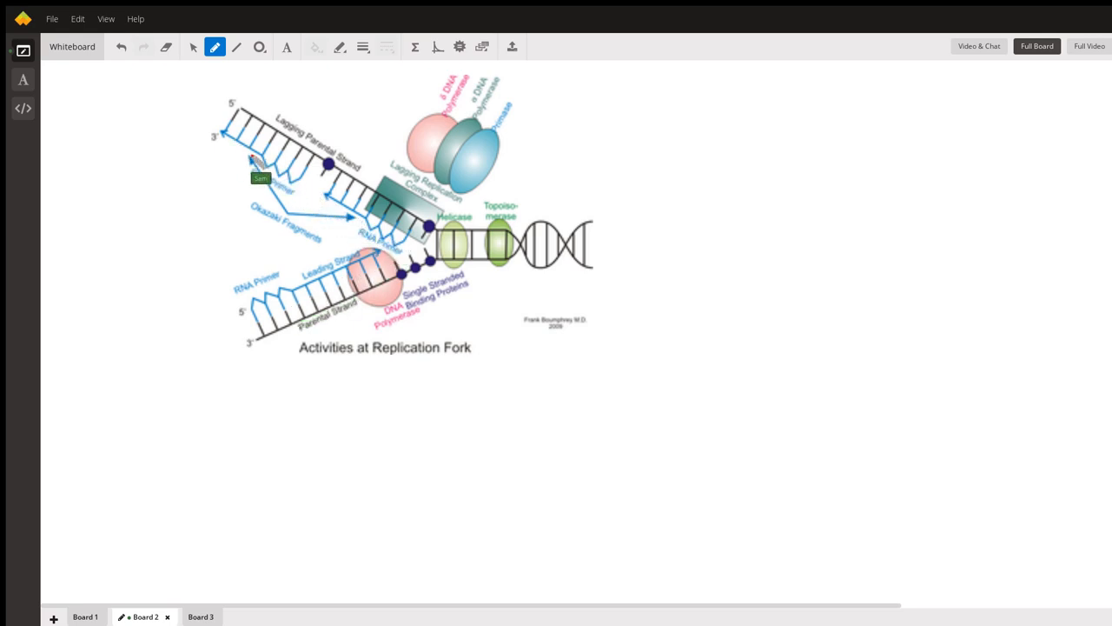
pyautogui.moveTo(96, 383)
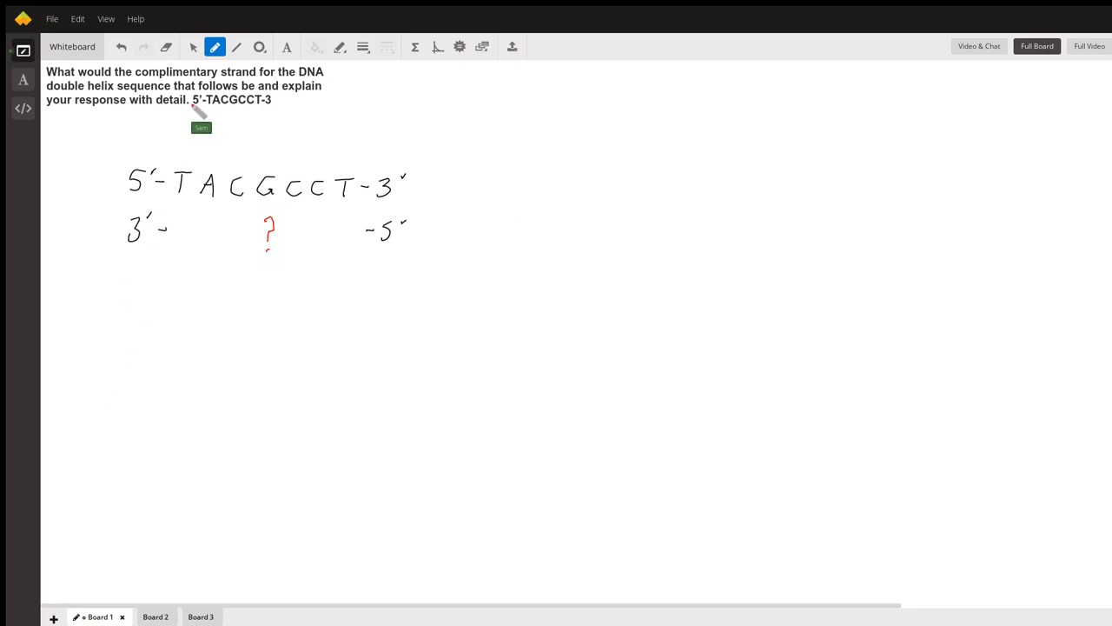
pyautogui.moveTo(255, 113)
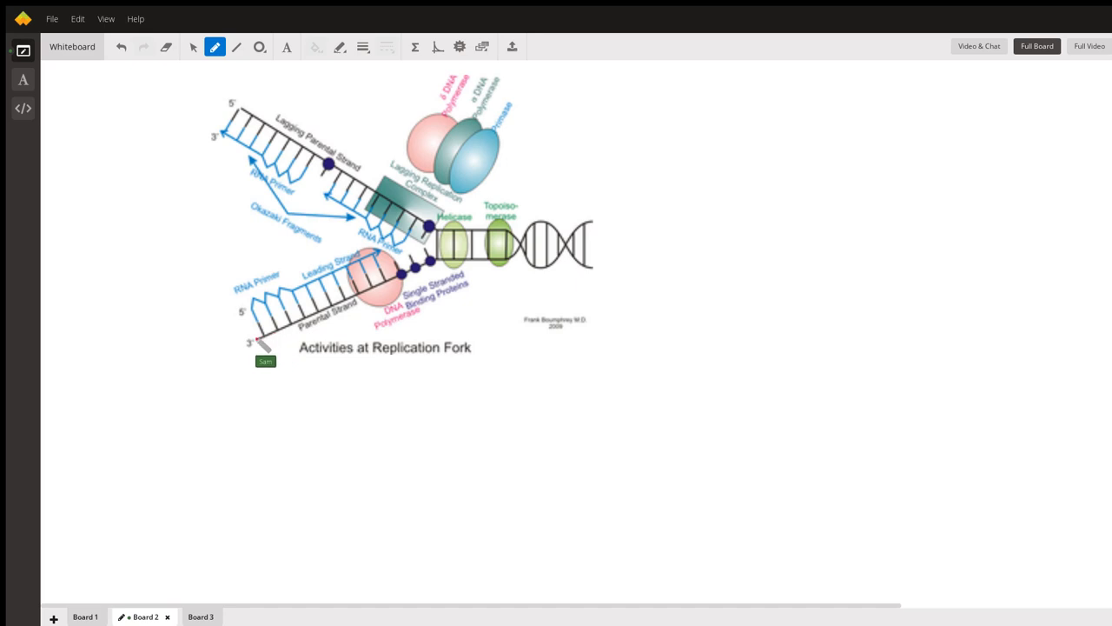
pyautogui.click(99, 616)
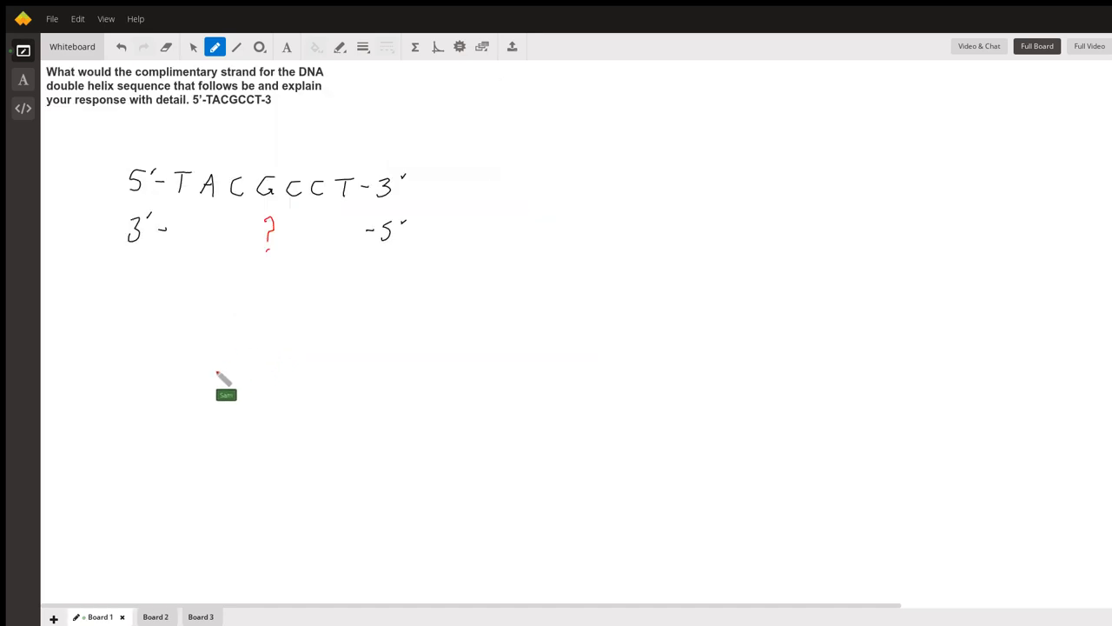
pyautogui.moveTo(323, 207)
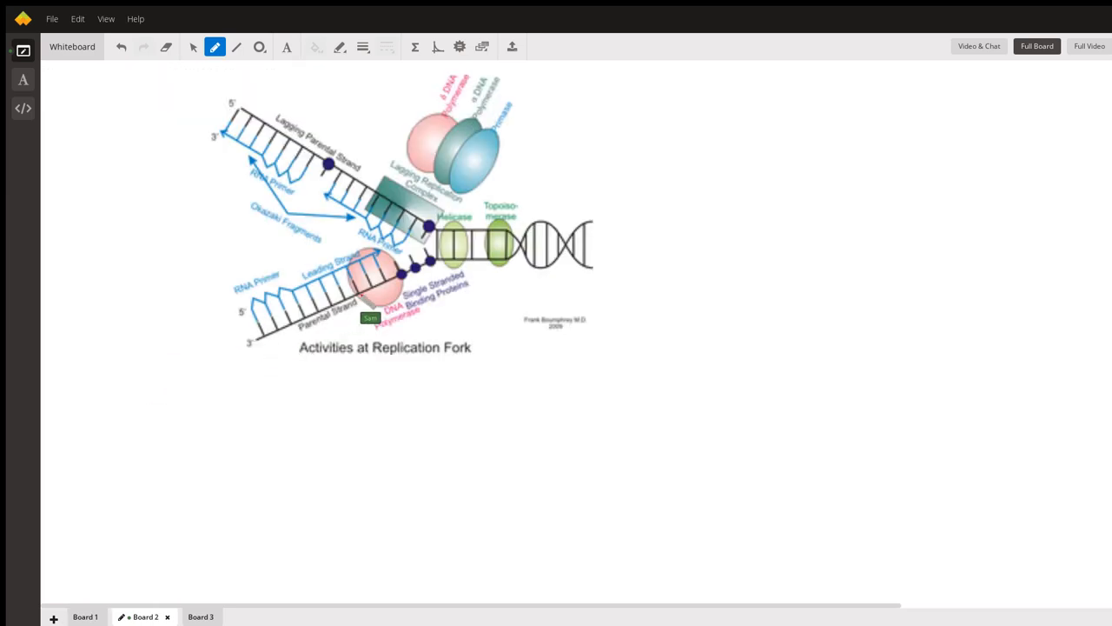
pyautogui.moveTo(370, 316); pyautogui.dragTo(315, 341)
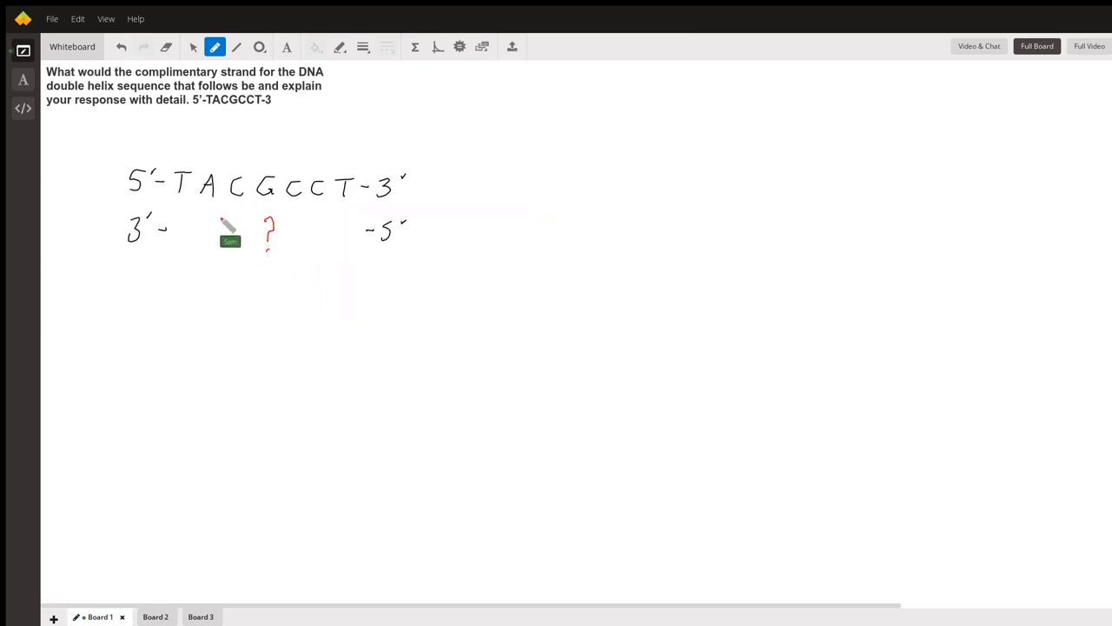
pyautogui.moveTo(369, 212)
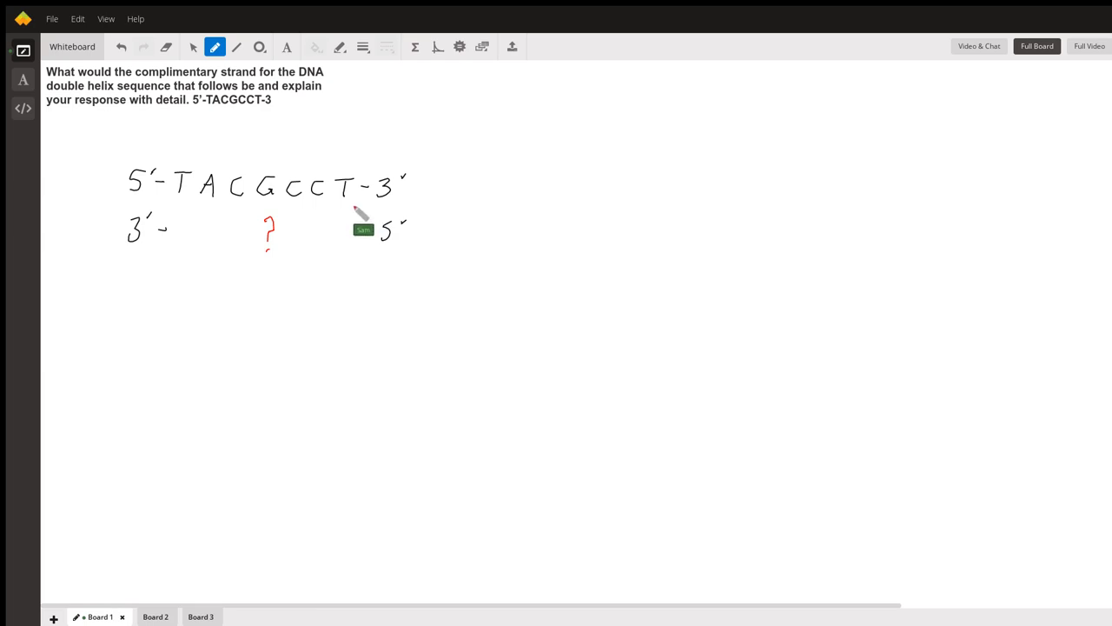
pyautogui.click(155, 615)
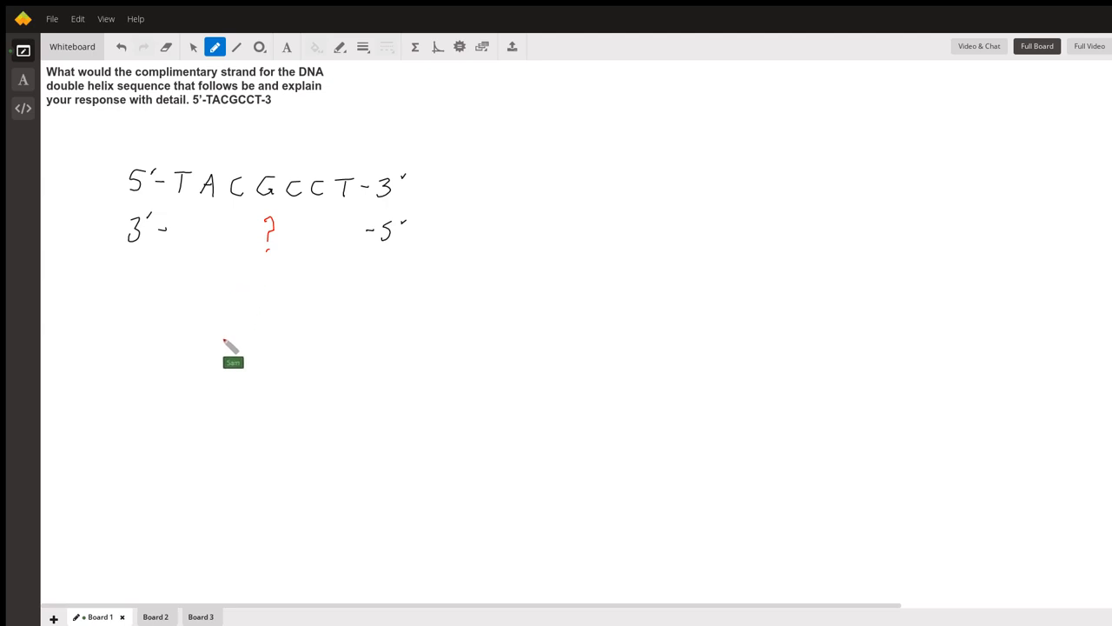
# On the Complementary Base Pairing board, draw red arrows pairing A with T and G with C
pyautogui.click(201, 615)
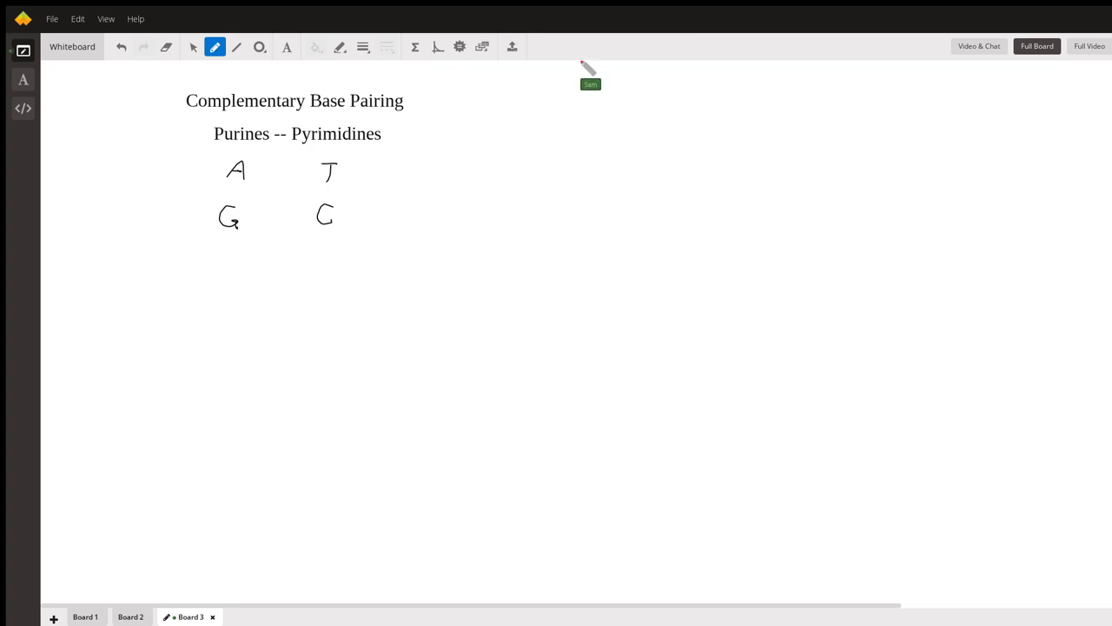
pyautogui.click(980, 45)
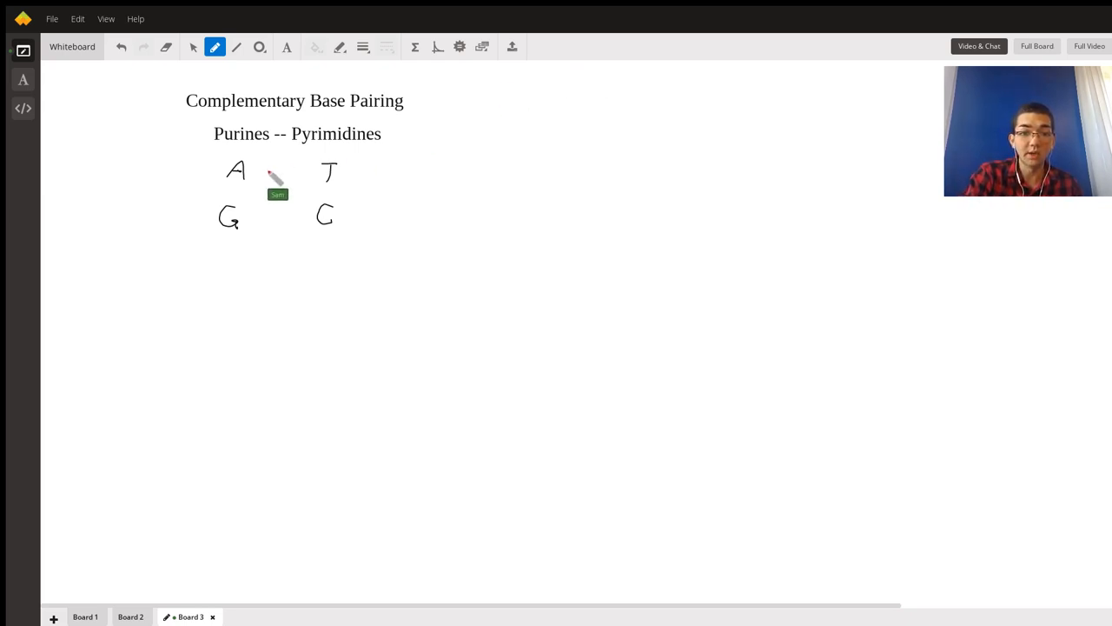
pyautogui.moveTo(265, 171); pyautogui.dragTo(310, 167)
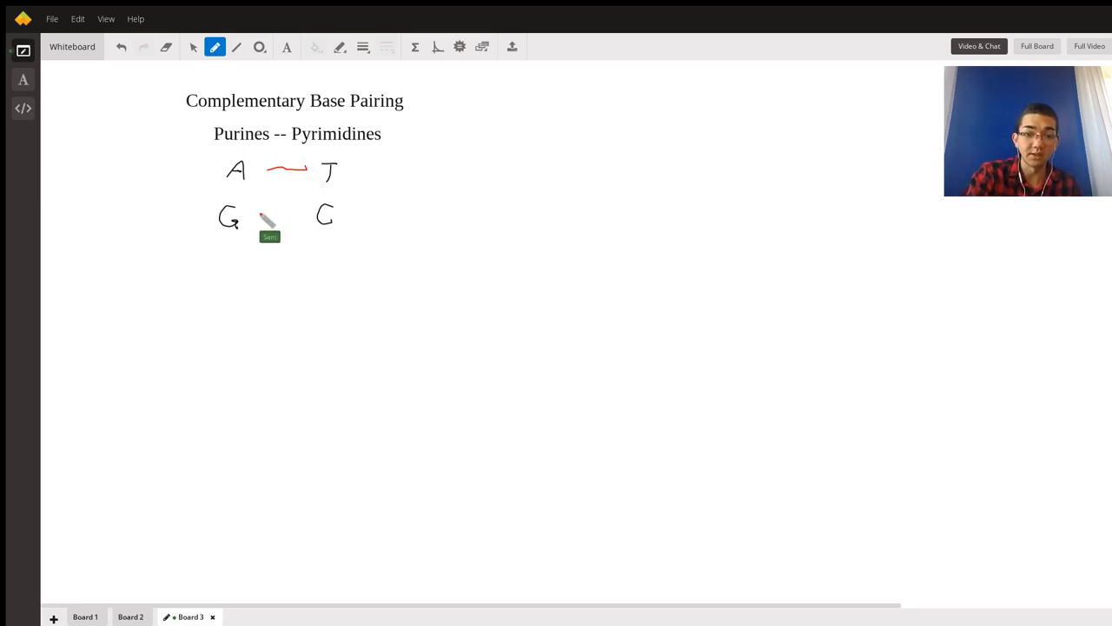
pyautogui.moveTo(257, 215); pyautogui.dragTo(299, 212)
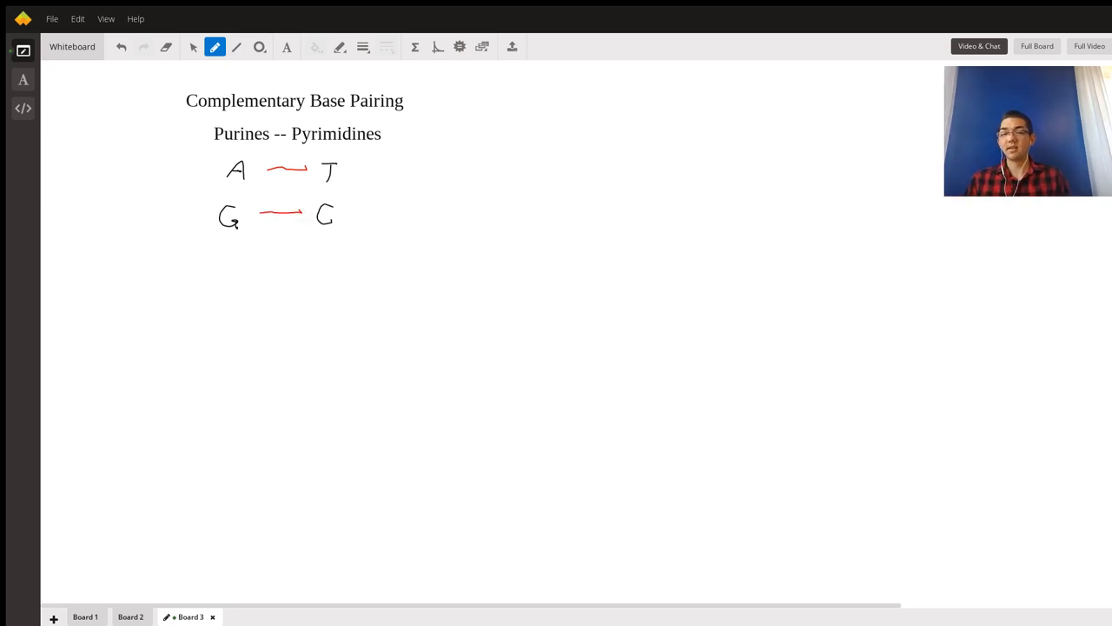
pyautogui.click(145, 616)
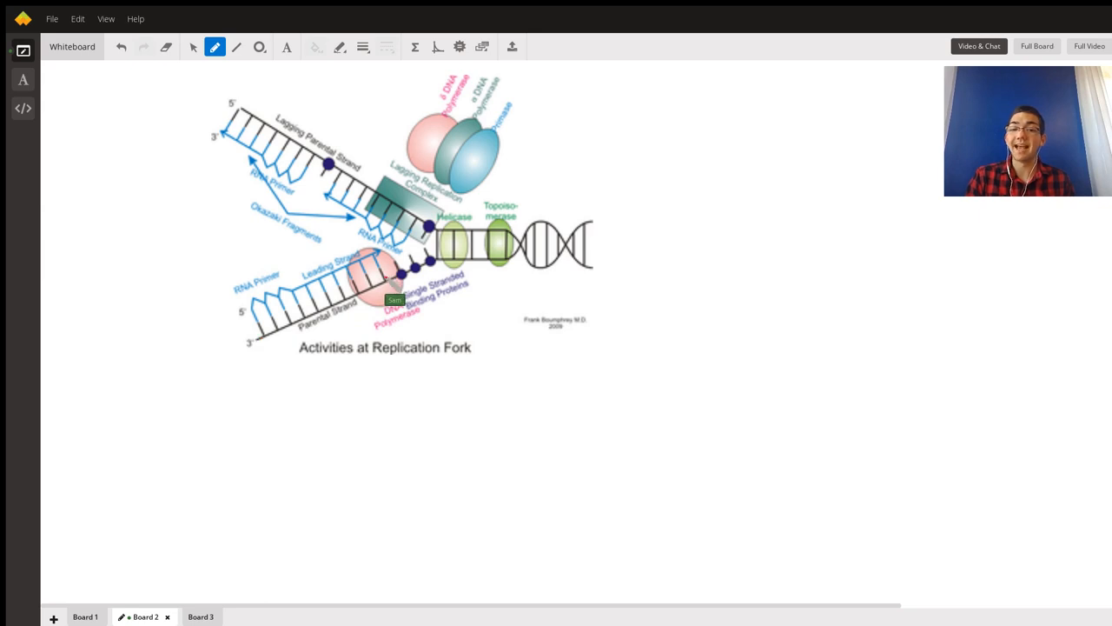
pyautogui.moveTo(226, 379)
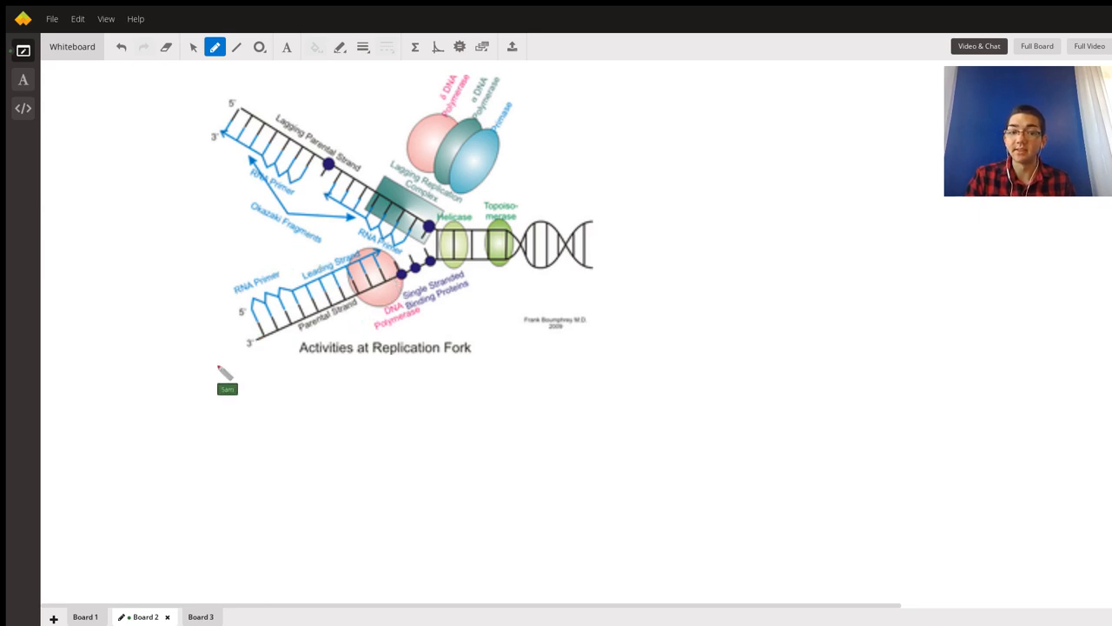
pyautogui.click(189, 615)
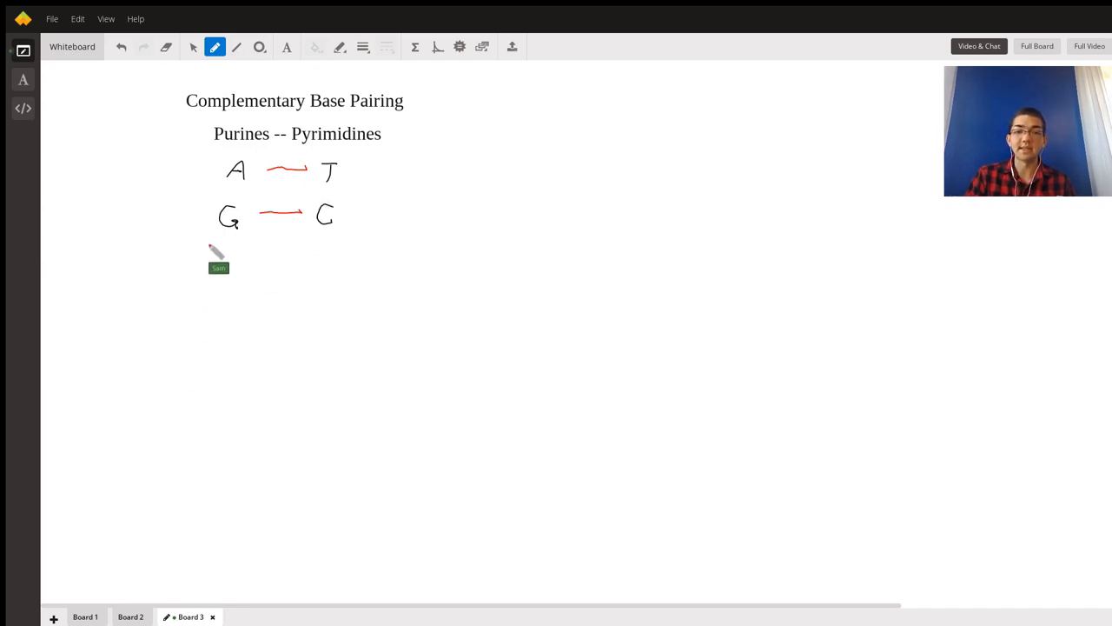
pyautogui.moveTo(245, 261)
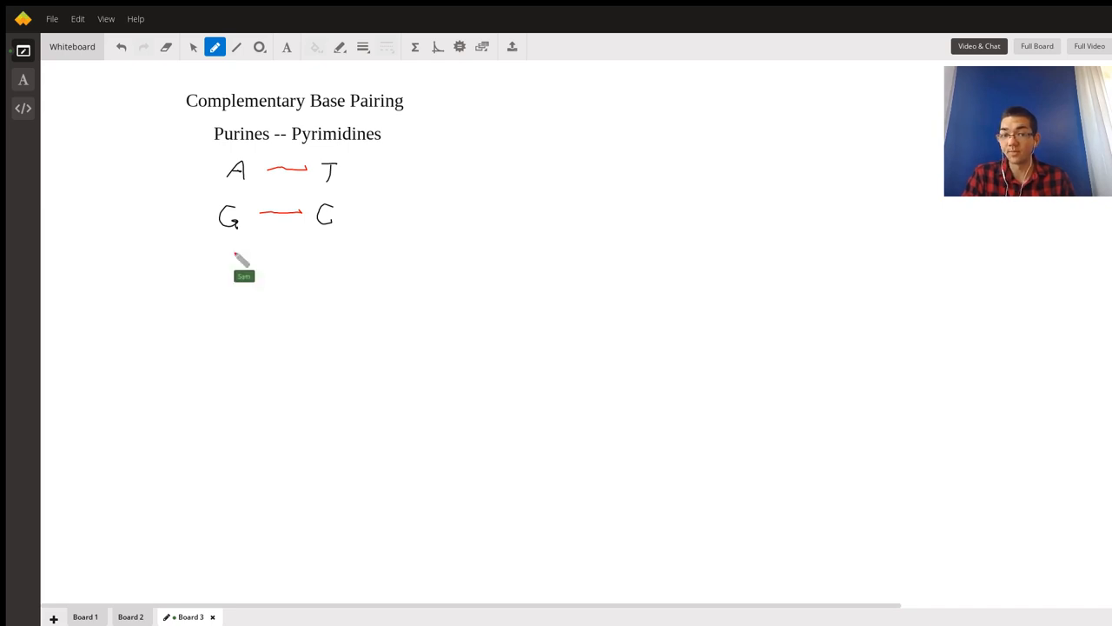
# Return to Board 1 with the 5'-TACGCCT-3' strand question
pyautogui.click(98, 616)
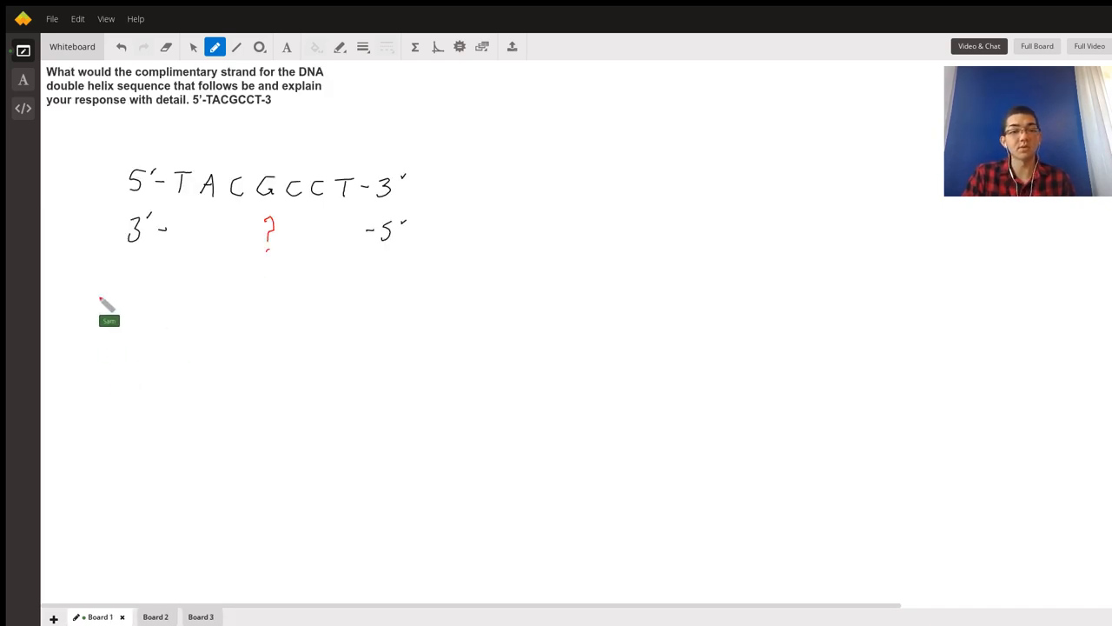
pyautogui.moveTo(165, 99)
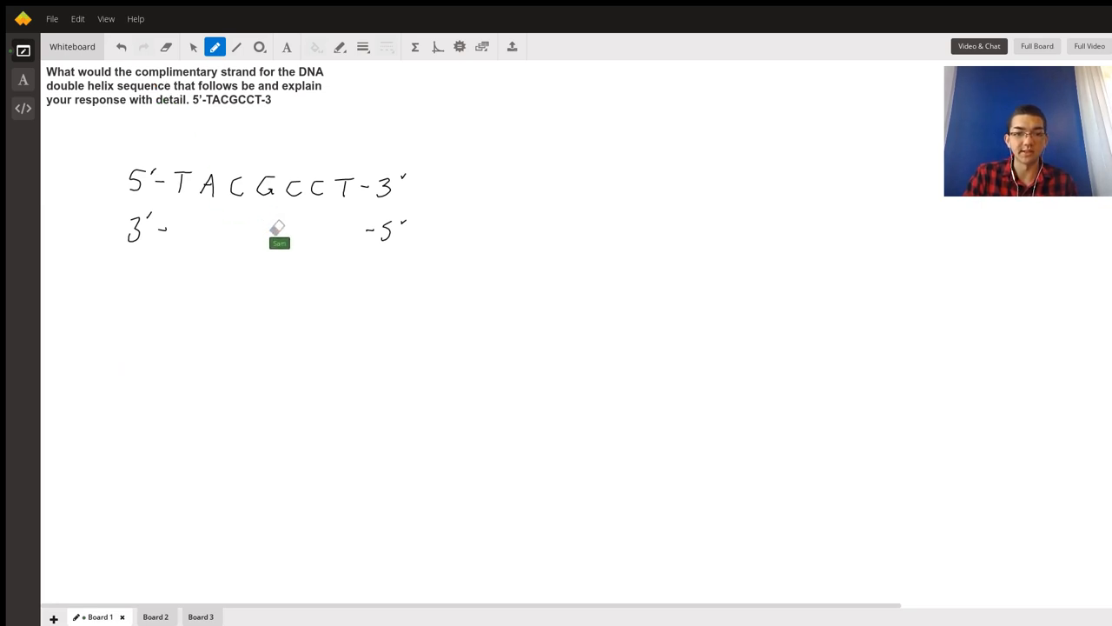
pyautogui.moveTo(223, 78)
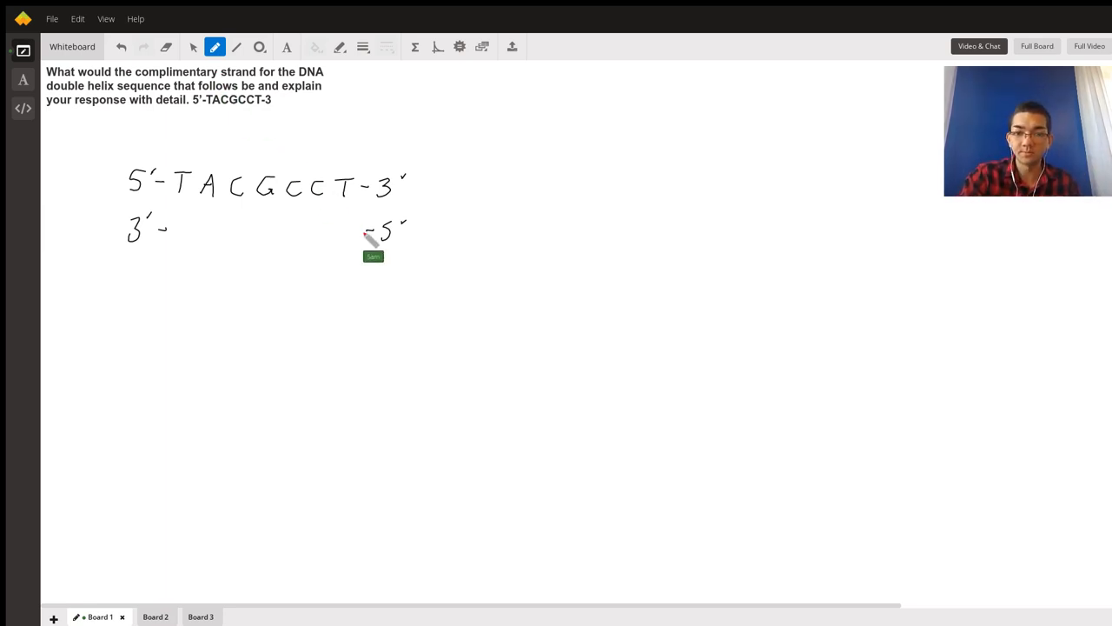
pyautogui.moveTo(339, 240)
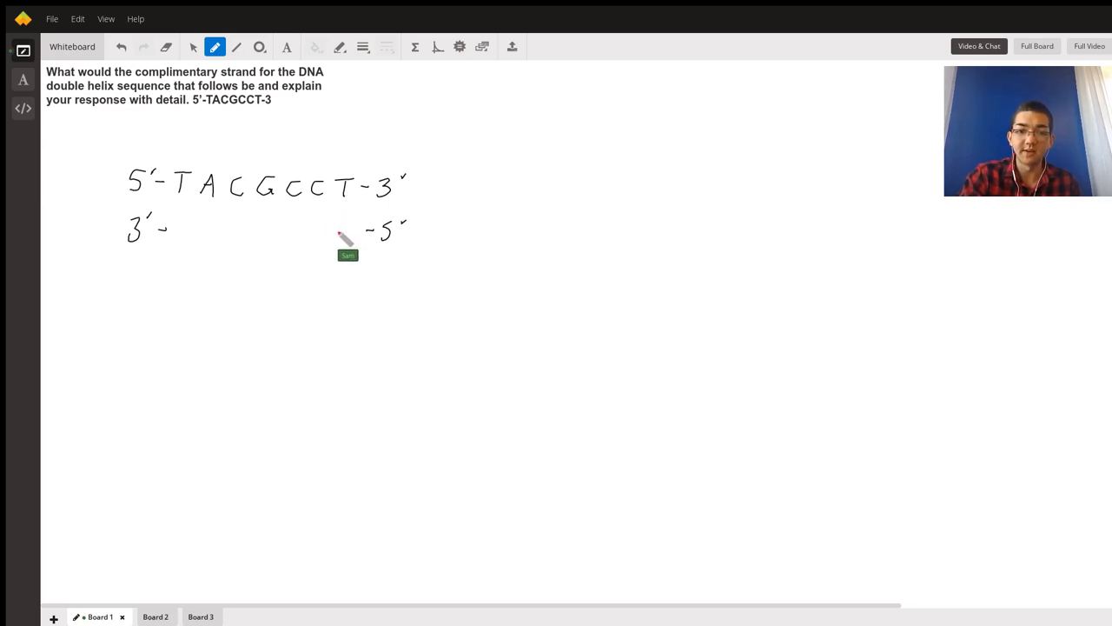
# Handwrite the red complementary bases T G C G G A on the lower 3'–5' strand
pyautogui.moveTo(339, 240); pyautogui.dragTo(346, 226)
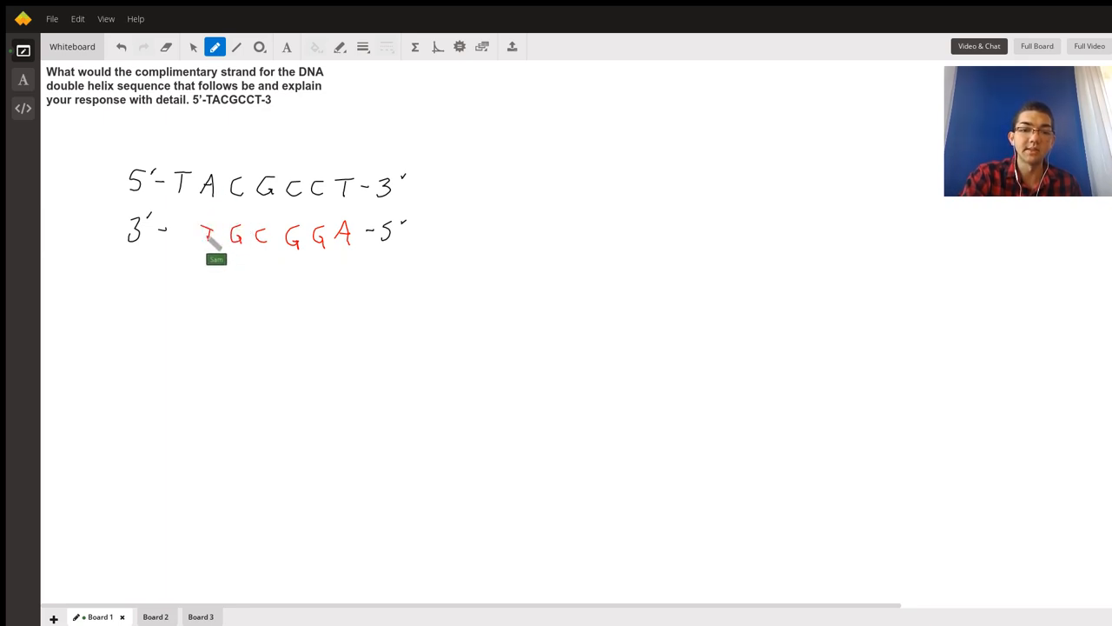
pyautogui.moveTo(200, 243); pyautogui.dragTo(177, 234)
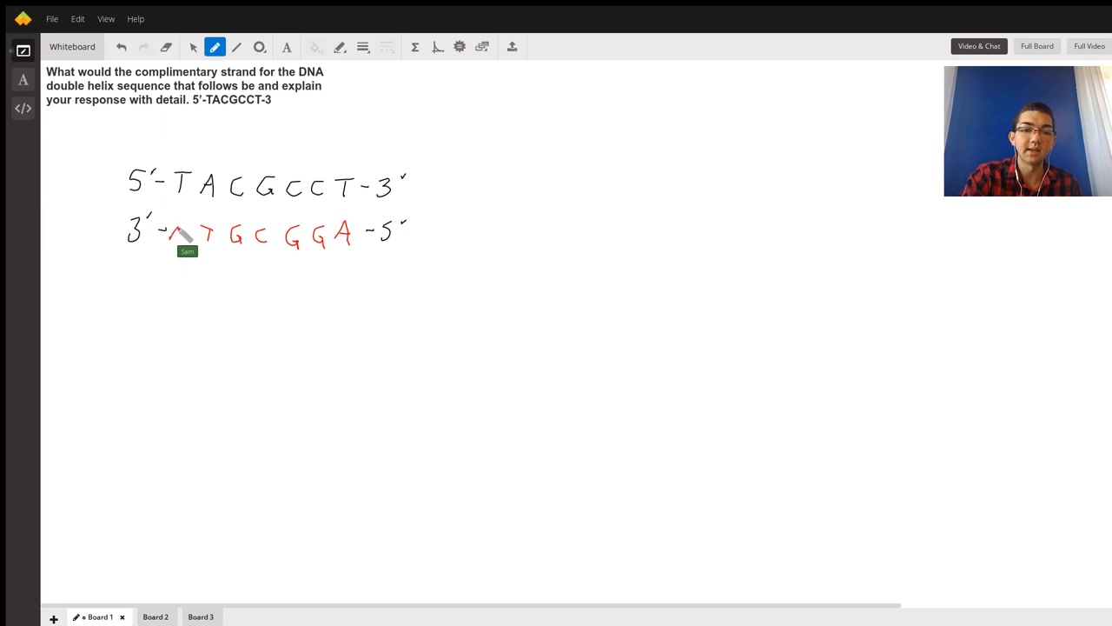